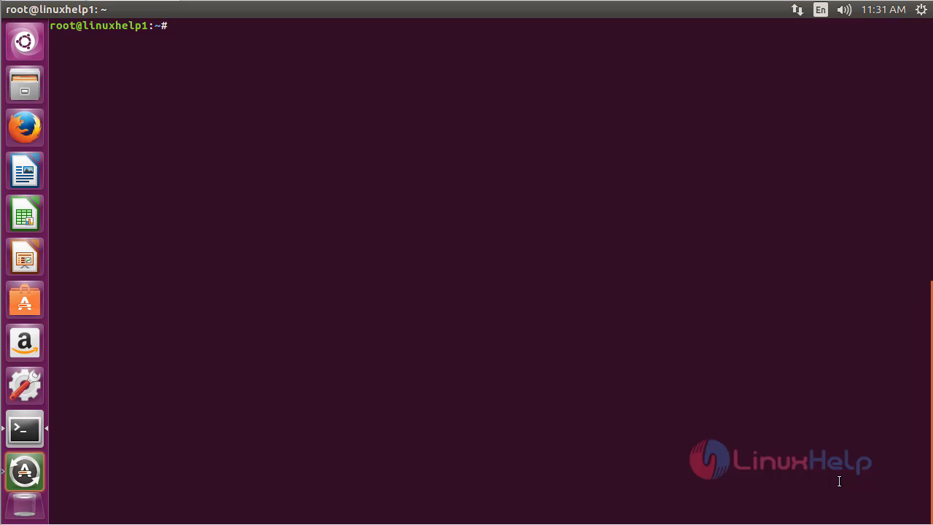
Run add-apt-repository ppa:djcj/hybrid to add the PPA to the system
type("add-ap")
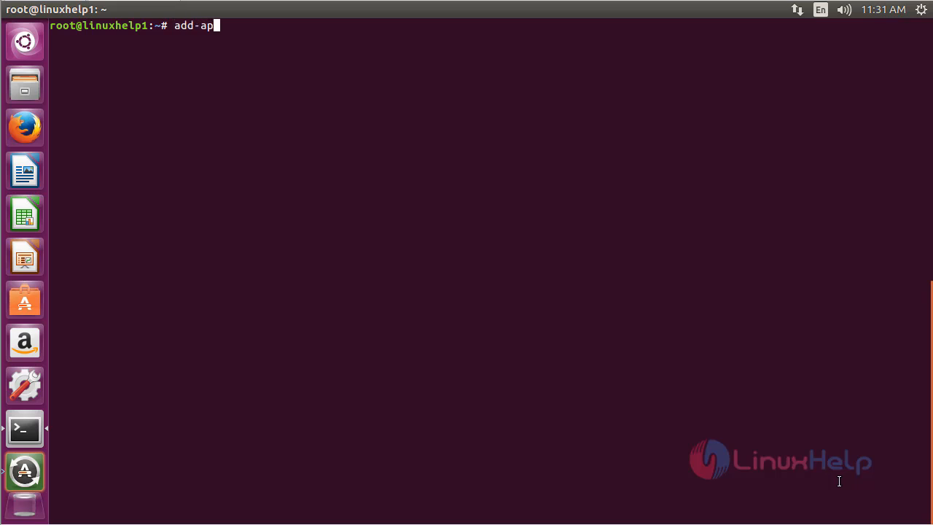
type("t-re")
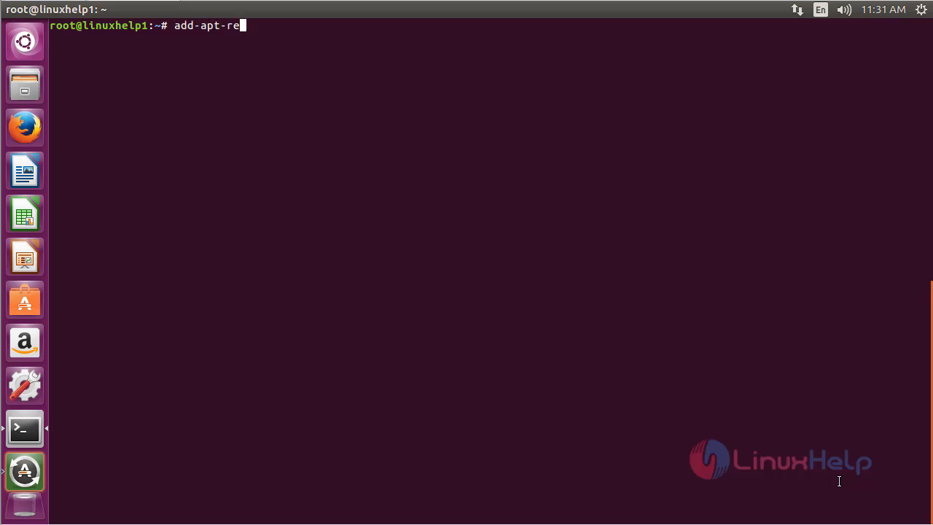
type("pository")
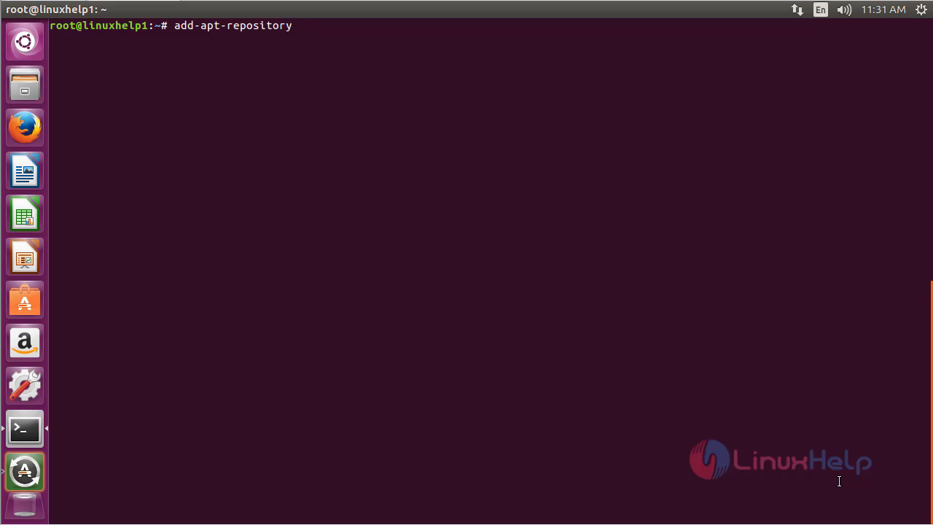
type("ppa:")
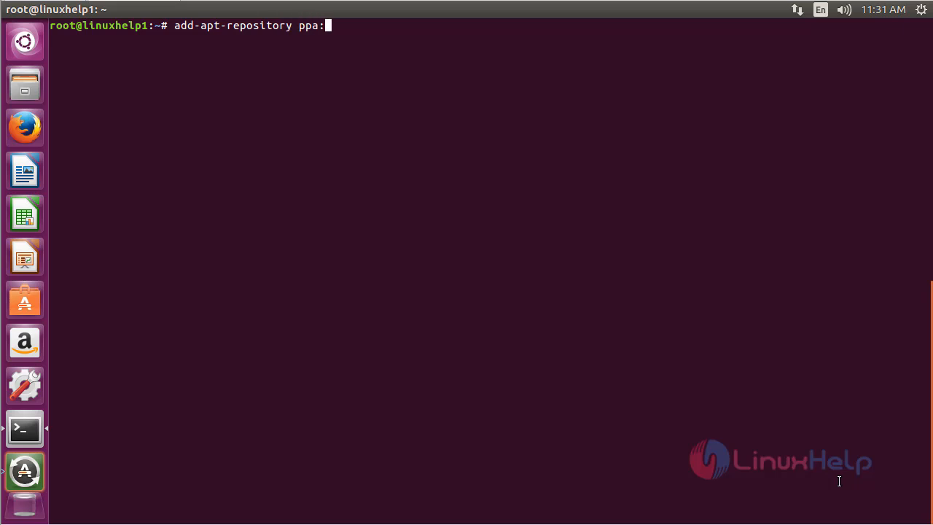
type("djcj")
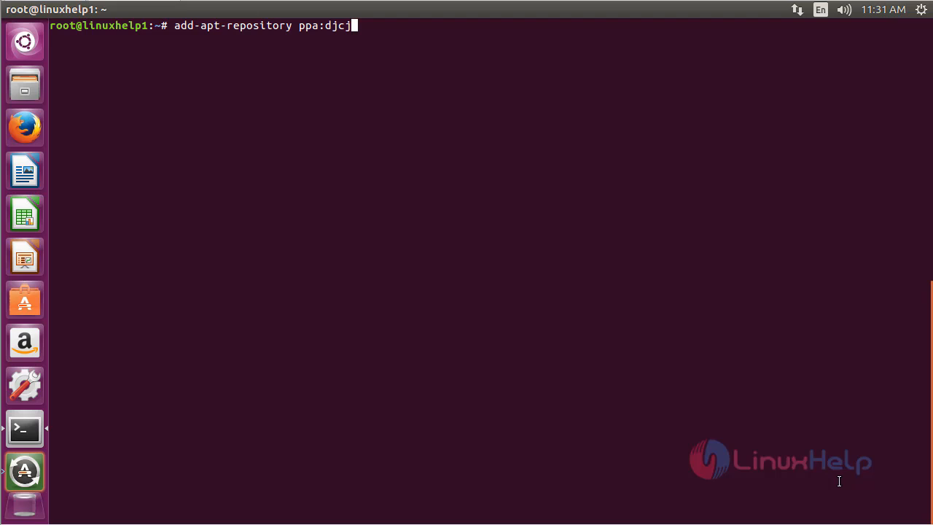
type("/hy")
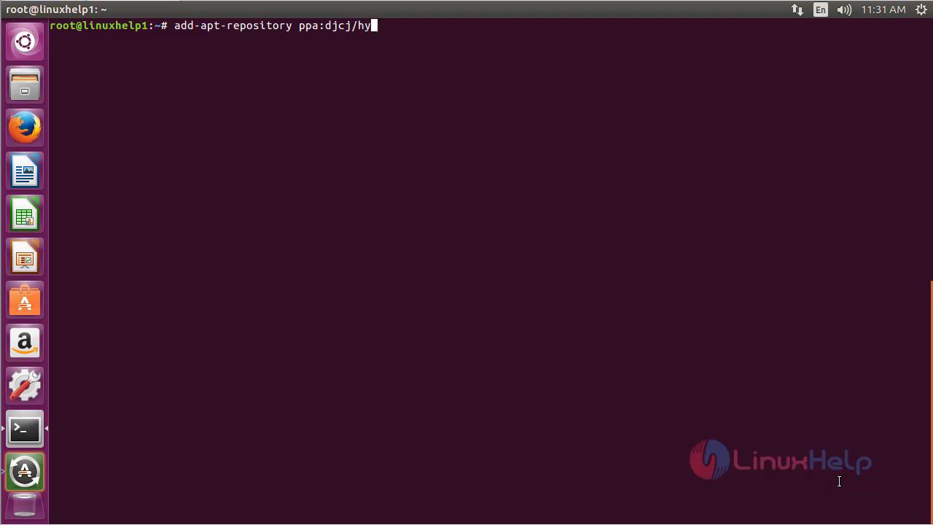
type("brid")
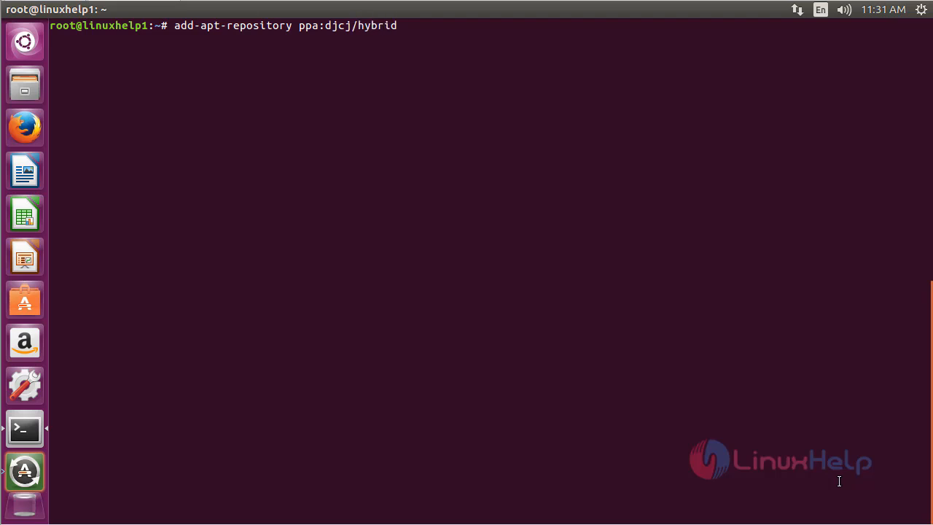
key("enter")
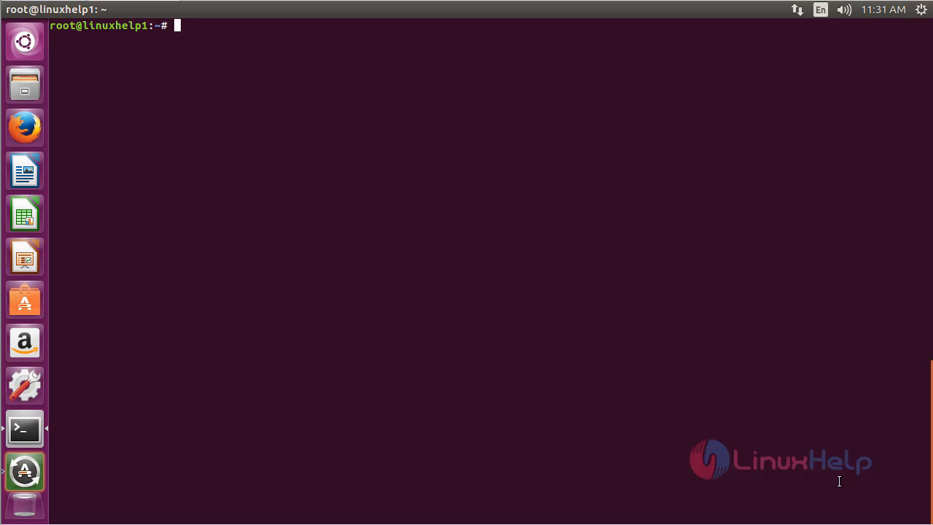
Write apt-get update at the root prompt to refresh the package lists
type("apt-")
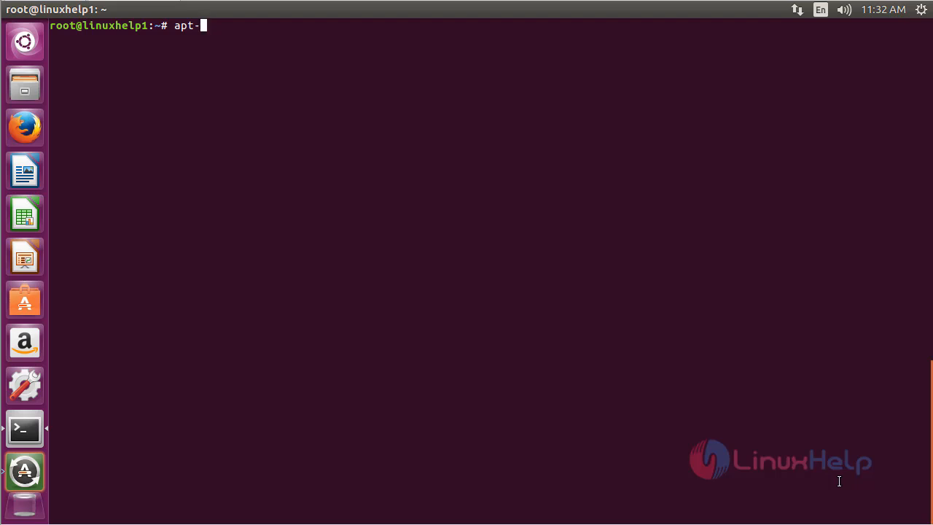
type("get up")
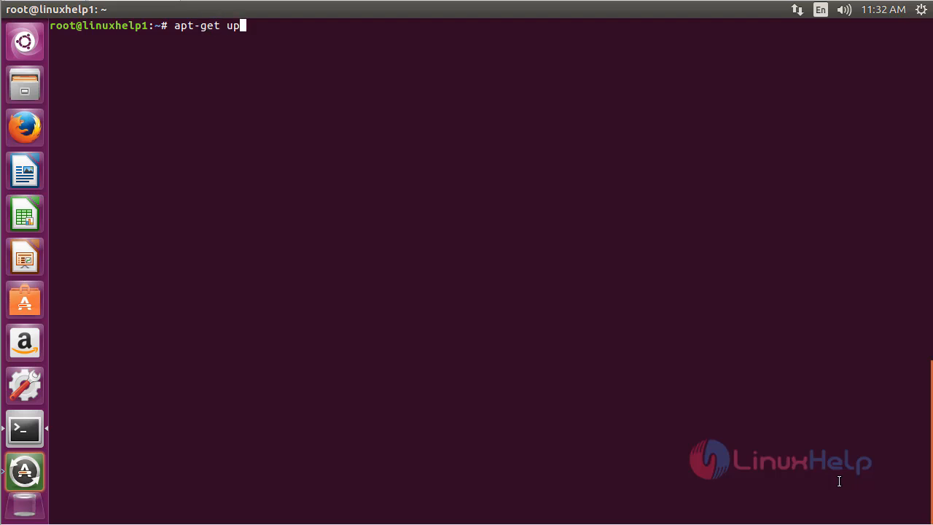
type("date")
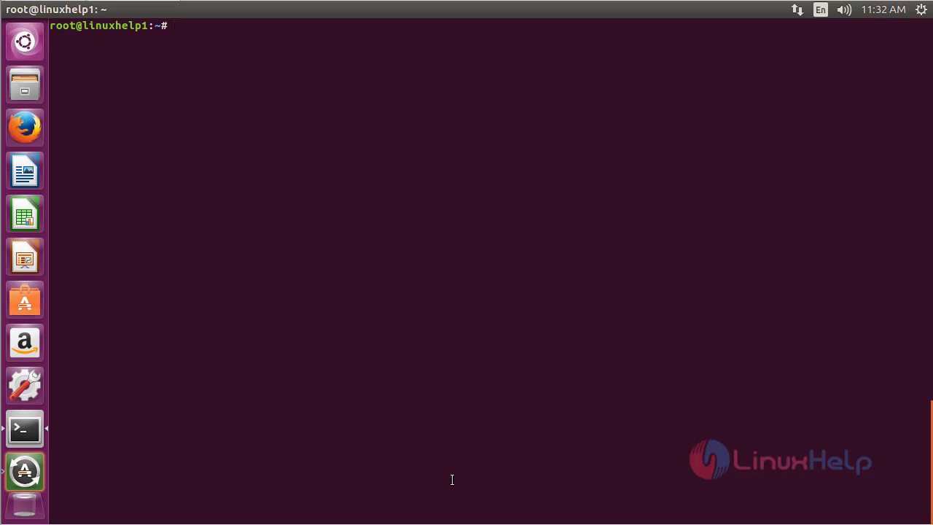
Write apt-get install neroaac -y to install the Nero AAC package with auto-confirm
type("apt-get")
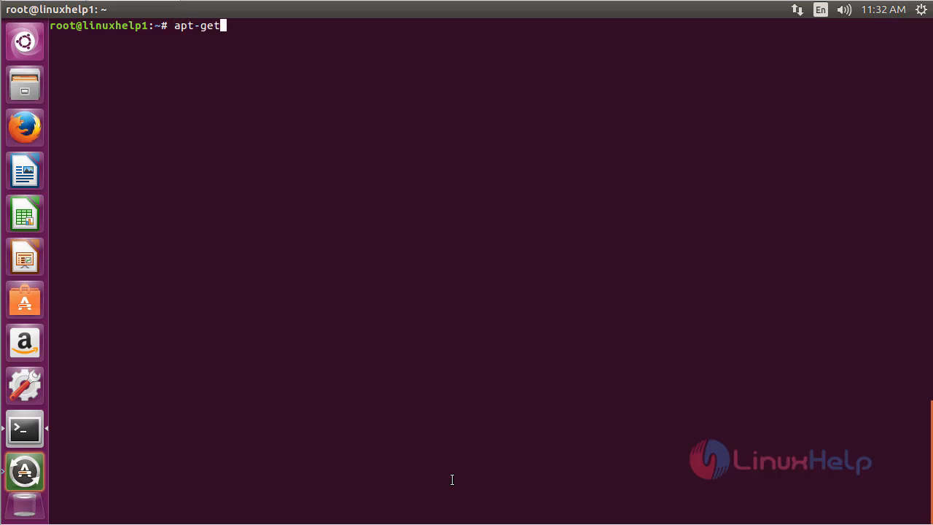
type("install")
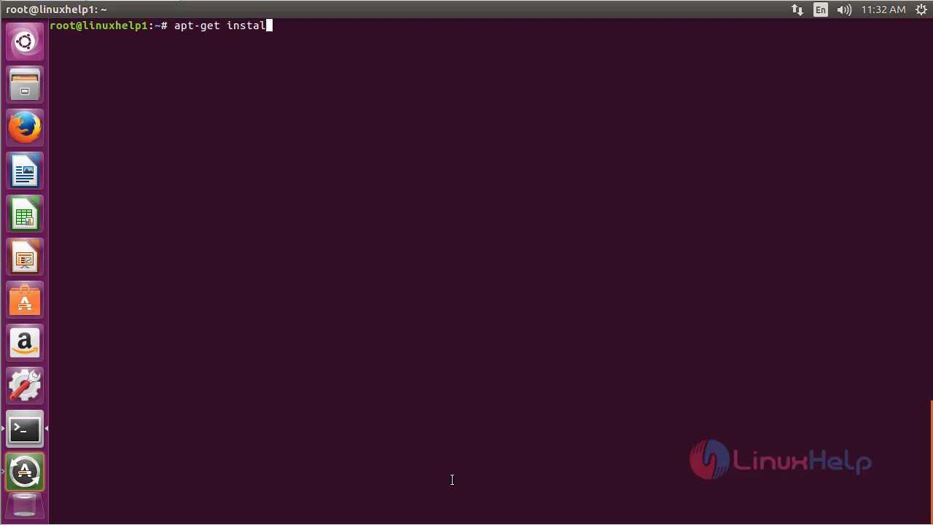
type("neroo")
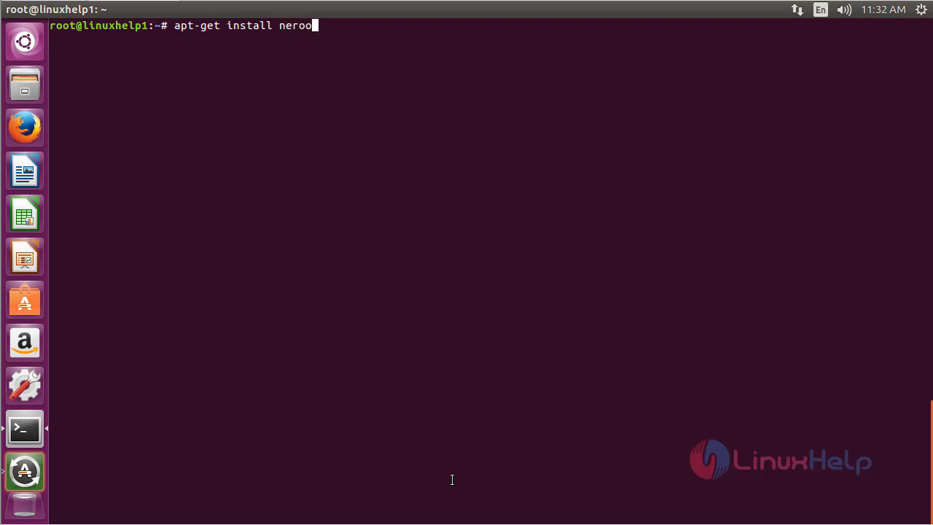
type("ac")
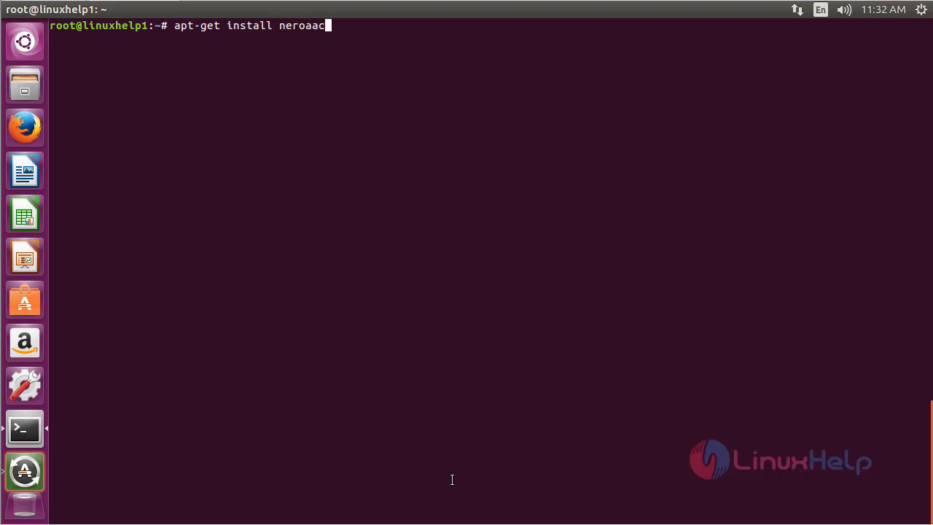
type("-y")
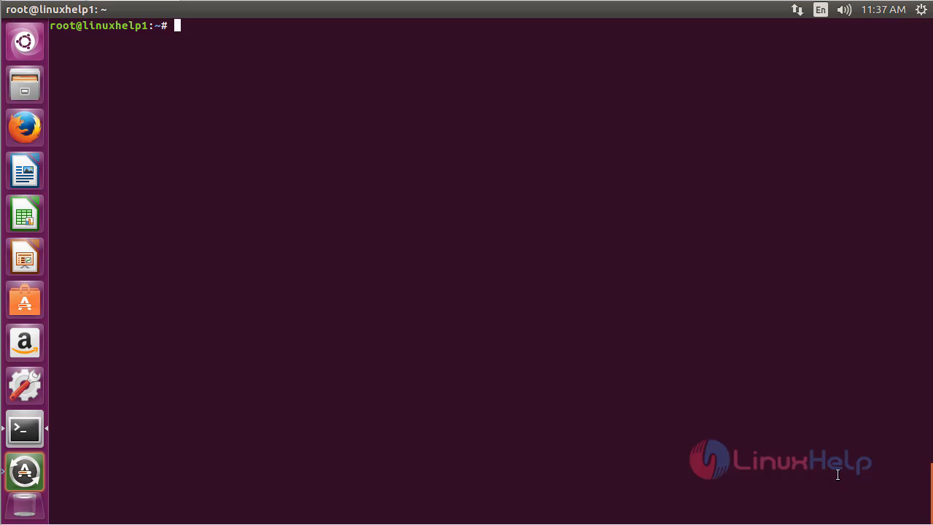
Run neroaacenc -help and scroll through the encoder's usage and options
type("neroaacenve")
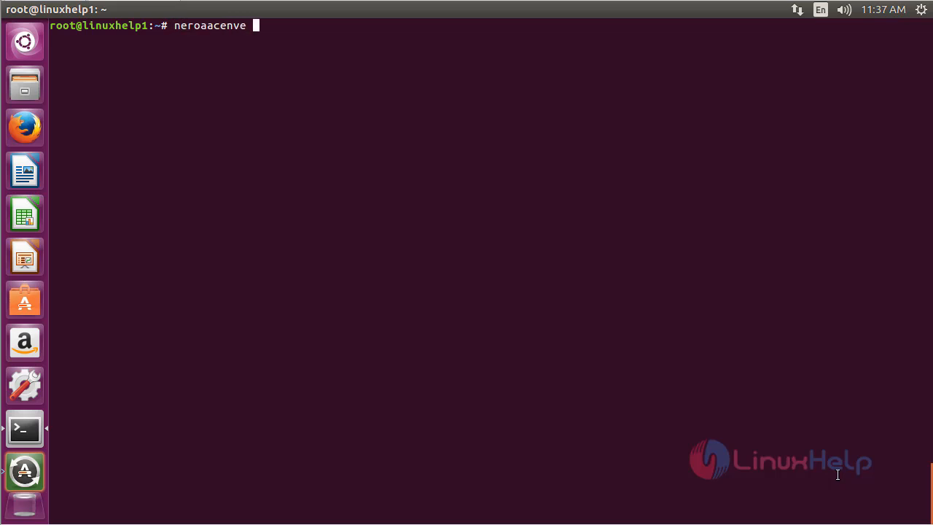
type("-h")
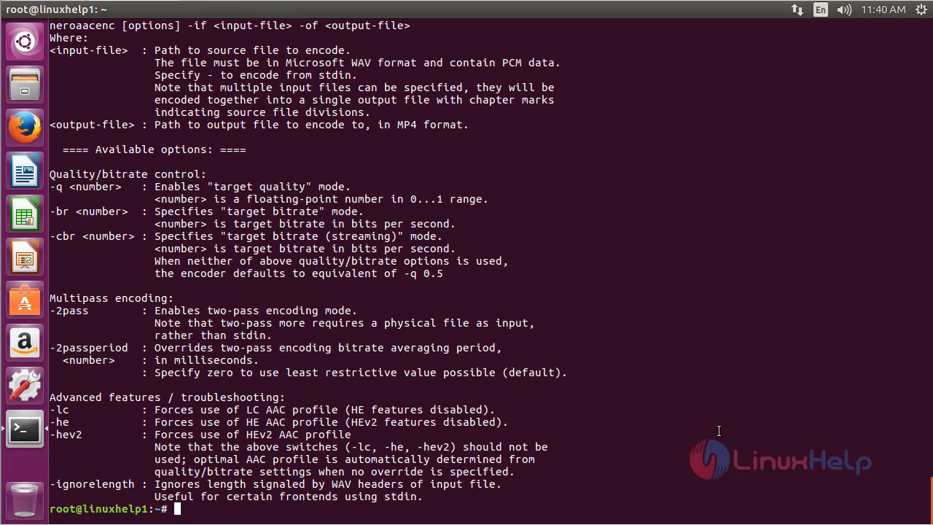
mouse_move(570, 319)
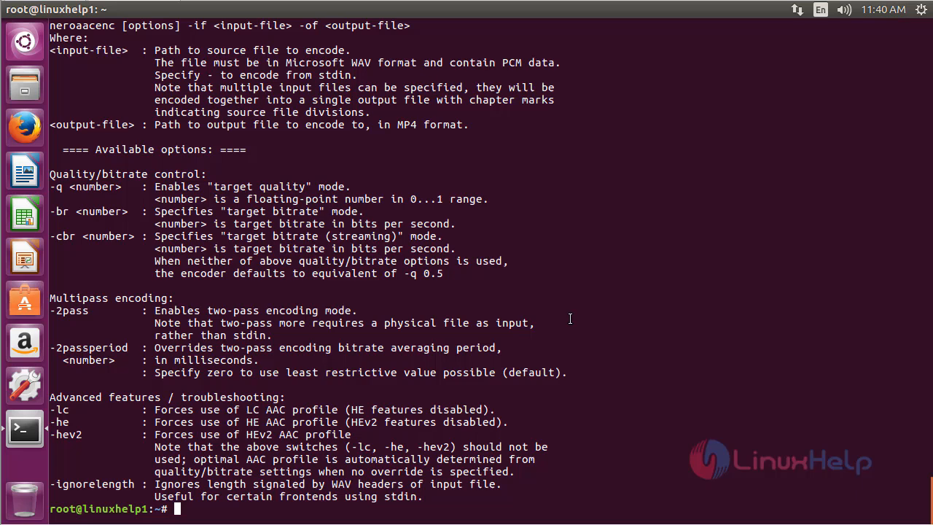
mouse_move(530, 286)
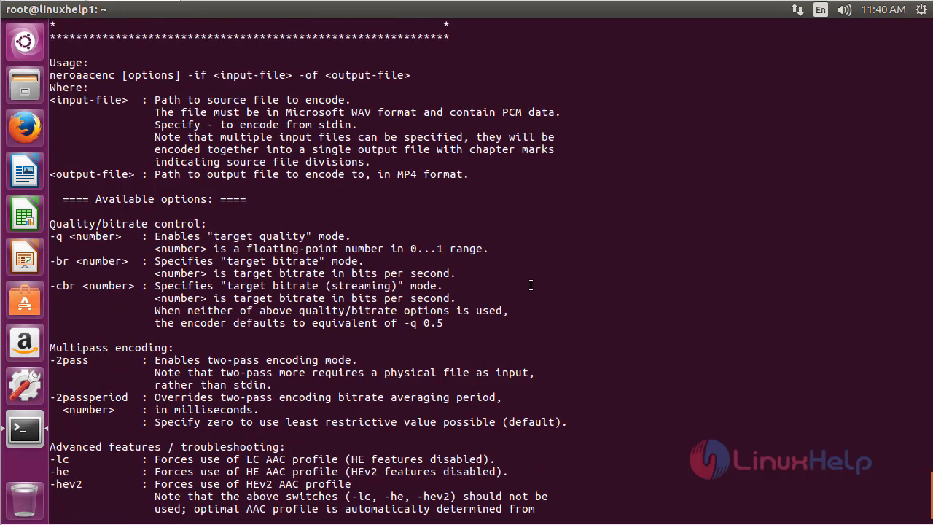
mouse_move(472, 213)
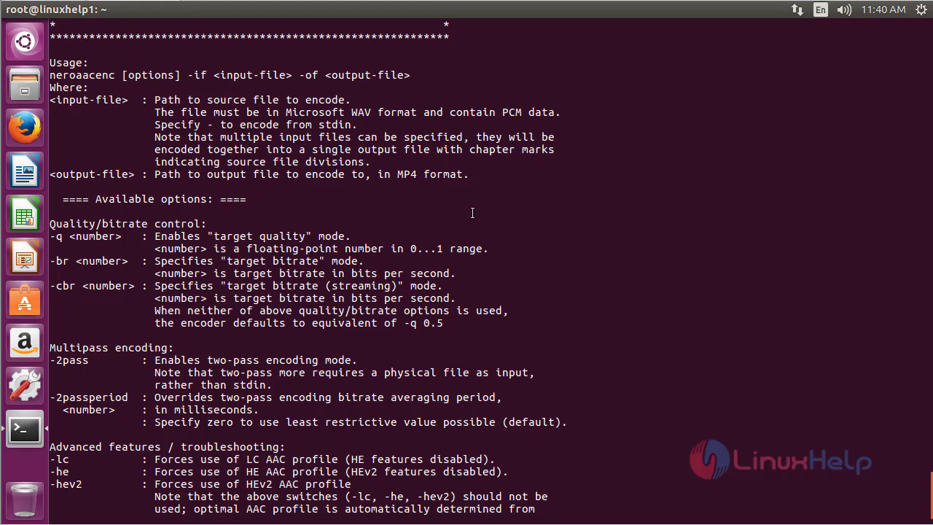
scroll("down", 3)
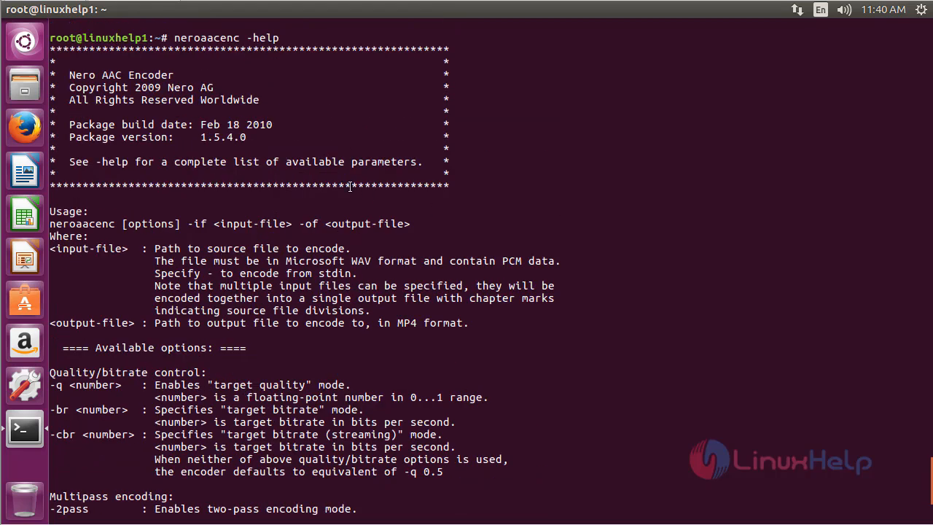
mouse_move(567, 229)
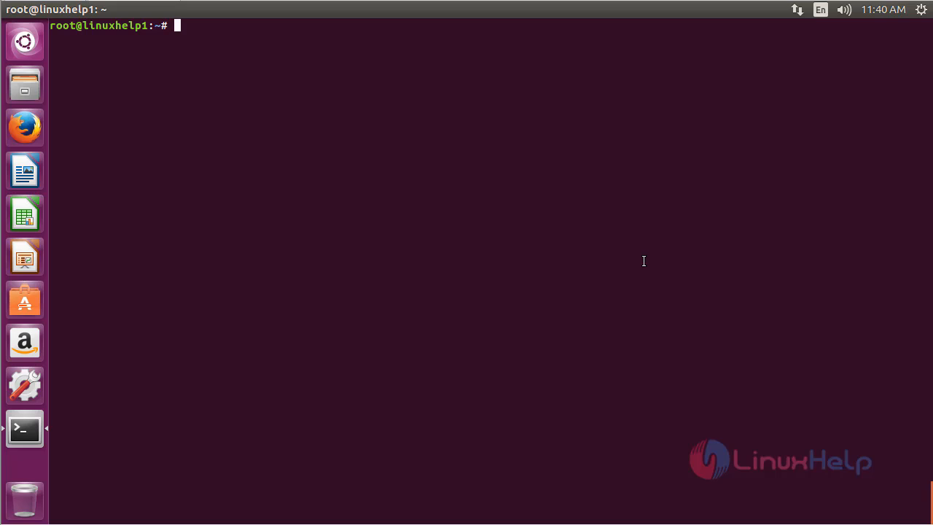
Write apt-get remove neroaac - at the prompt without running it
type("apt-get")
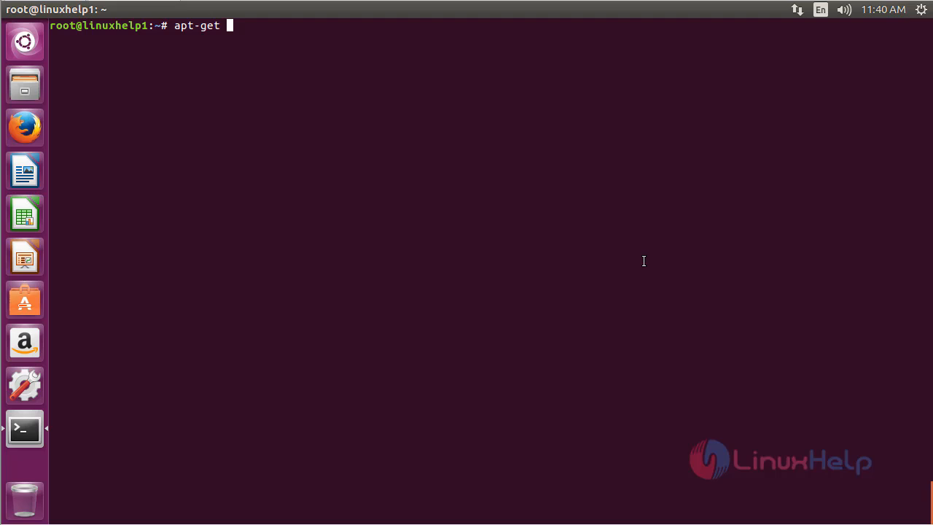
type("remove")
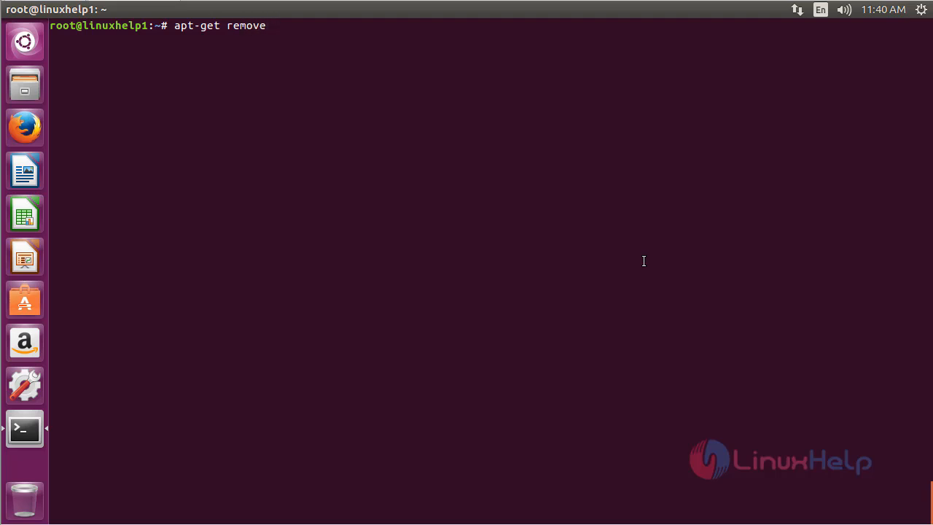
type("nero")
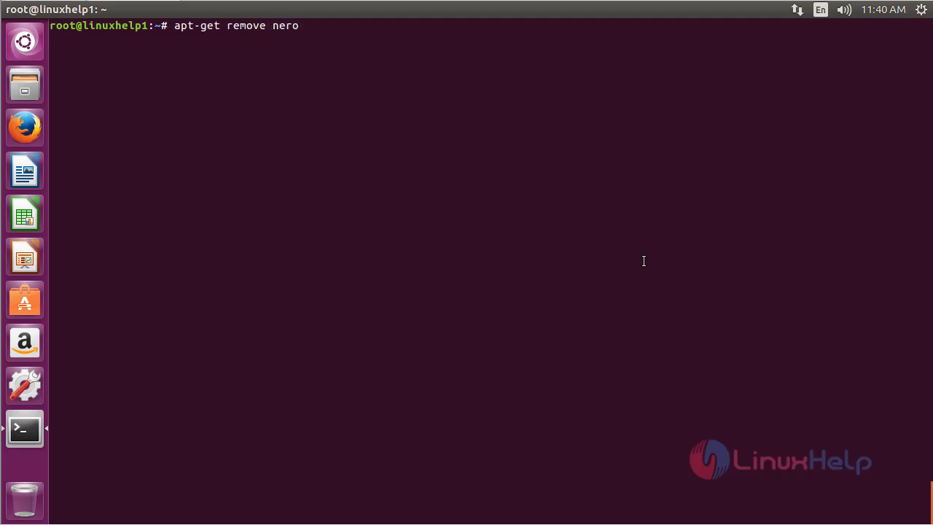
type("aac -")
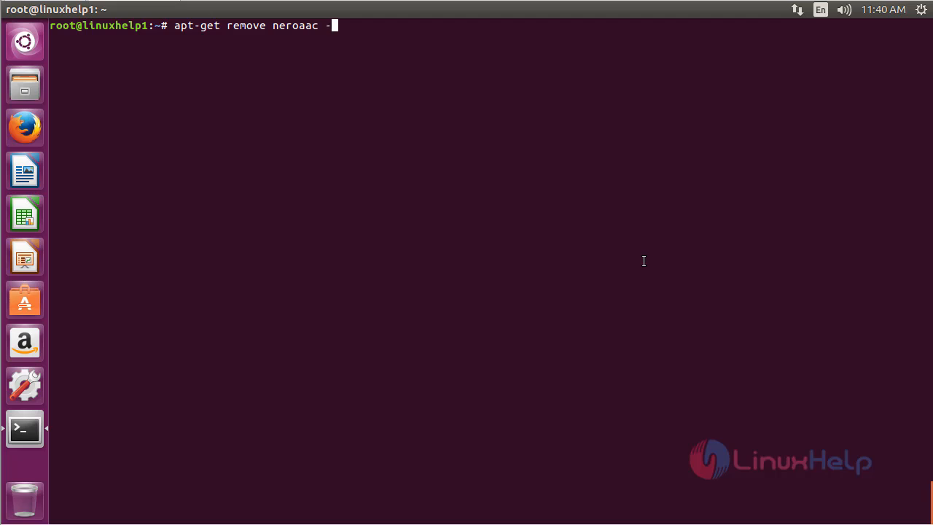